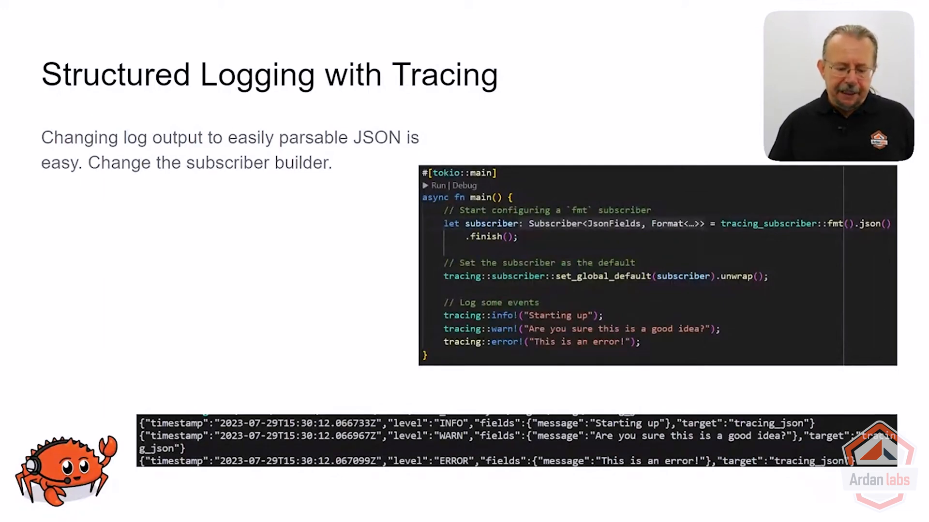
Advance to the 'Instrumenting Spans' slide covering #[instrument] and manual span creation
key(Right)
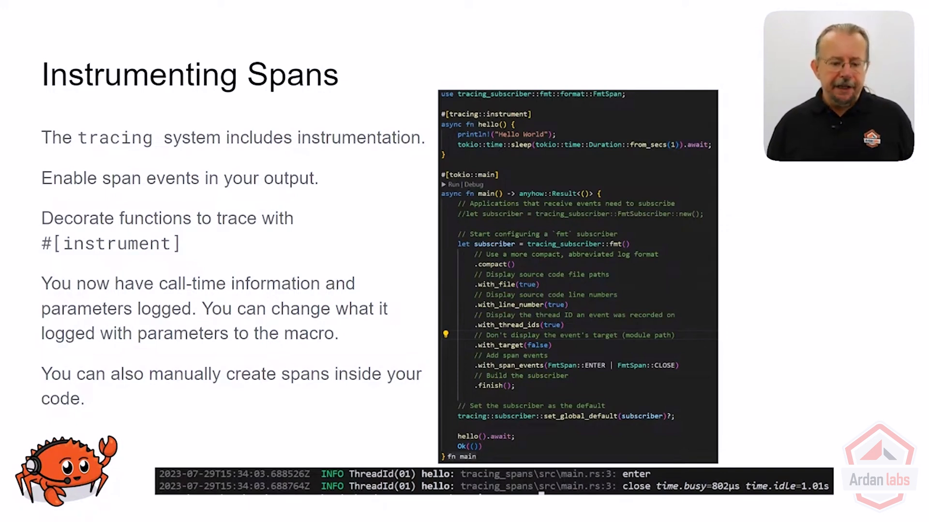